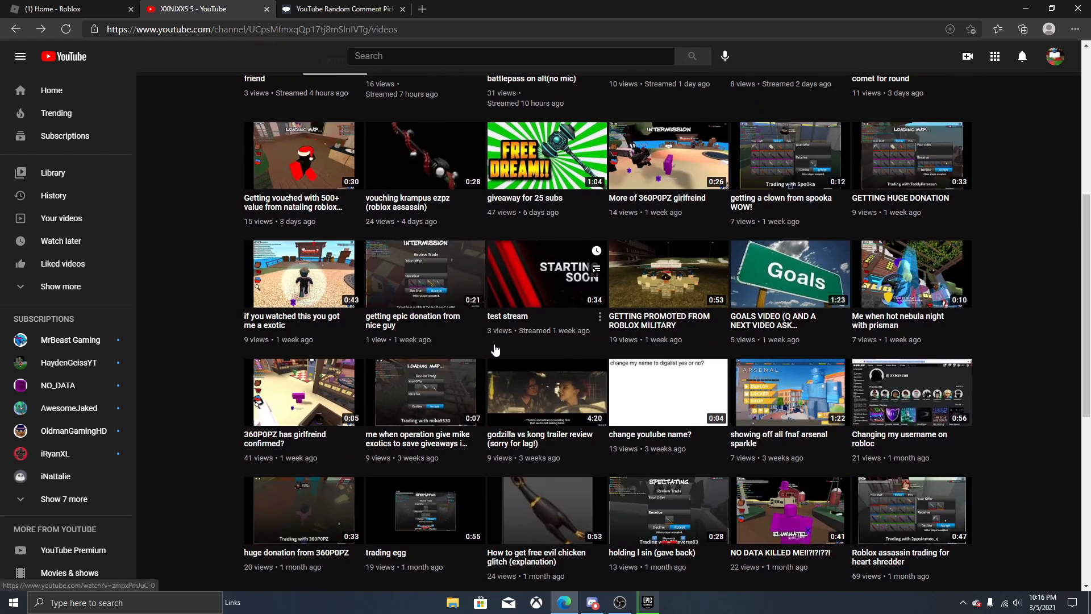
Scroll down through the YouTube giveaway video page to reach its comments and link.
scroll("down", 3)
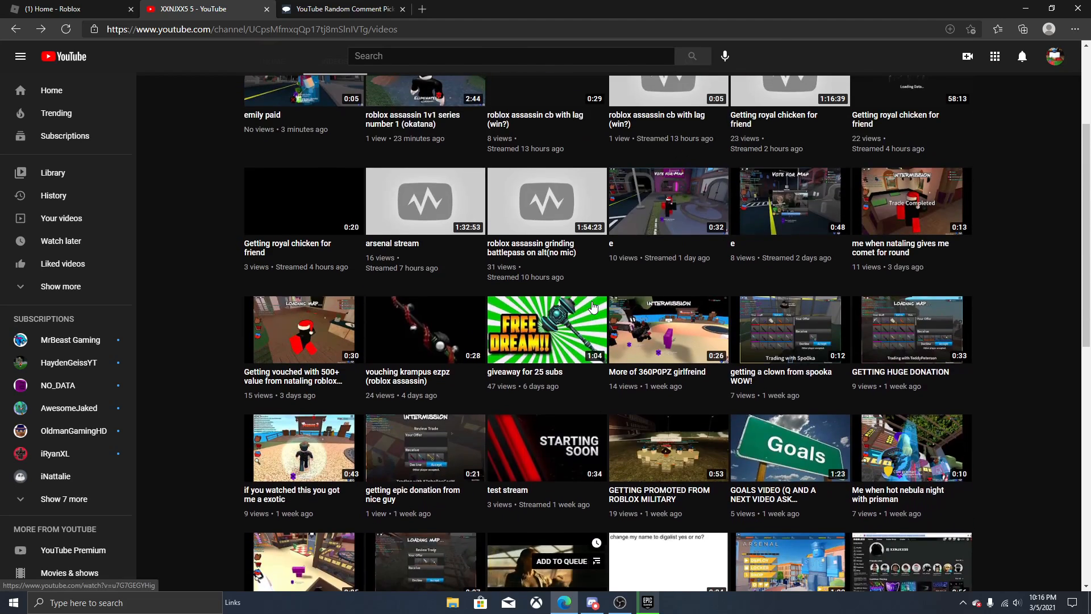
scroll("down", 3)
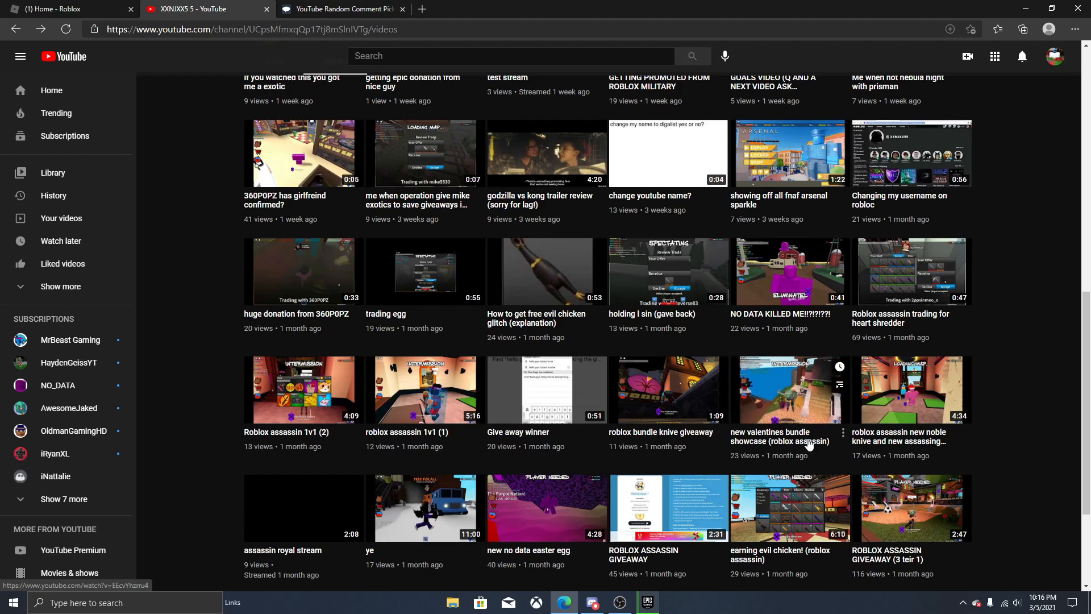
mouse_move(789, 390)
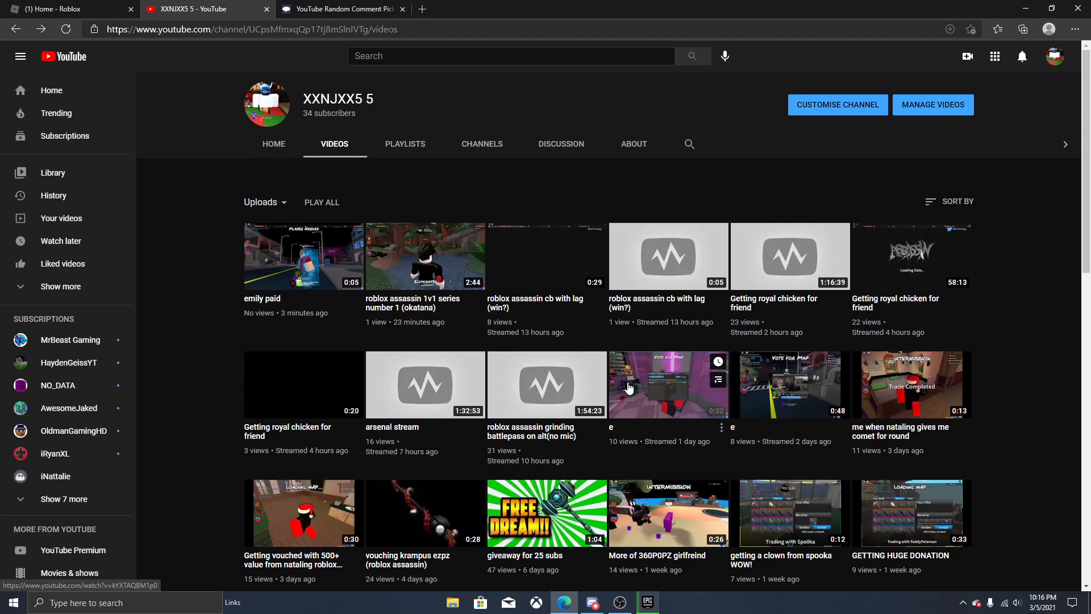
scroll("down", 3)
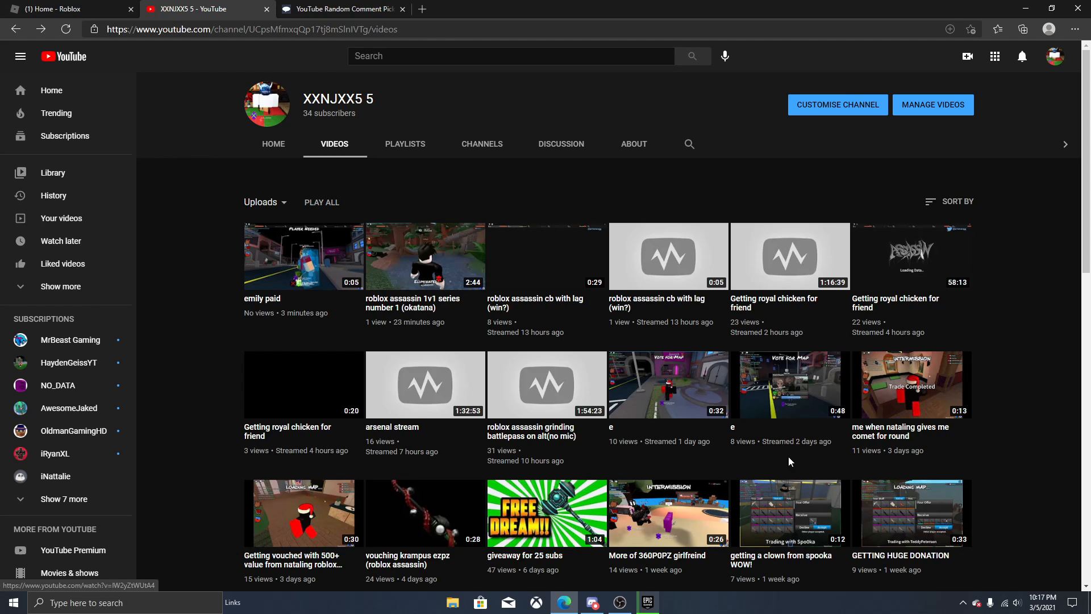
scroll("down", 3)
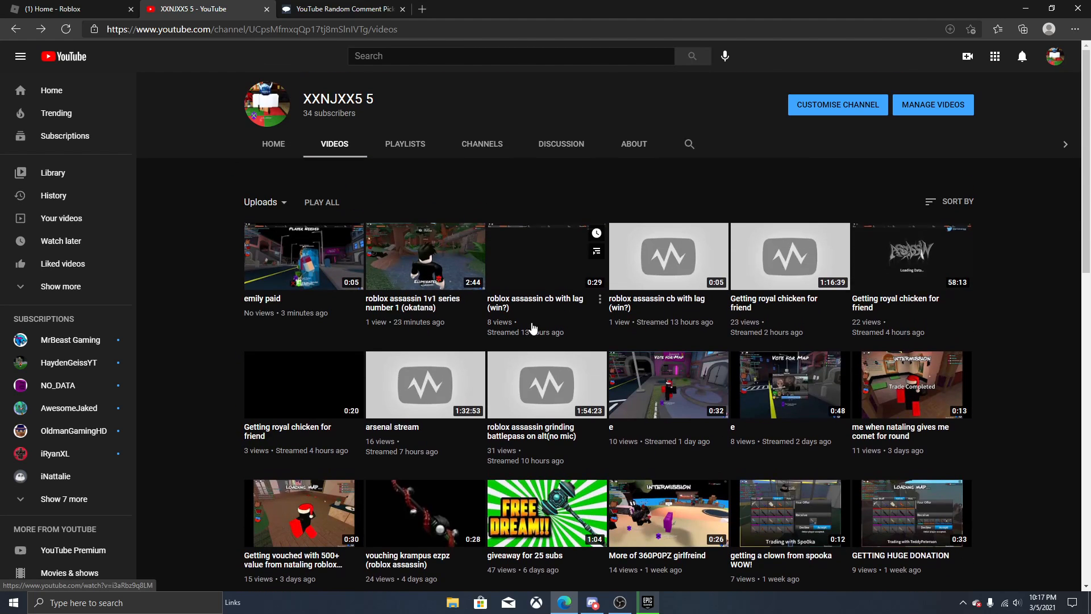
Fill the giveaway video's link into CommentPicker's YouTube video URL field.
left_click(341, 9)
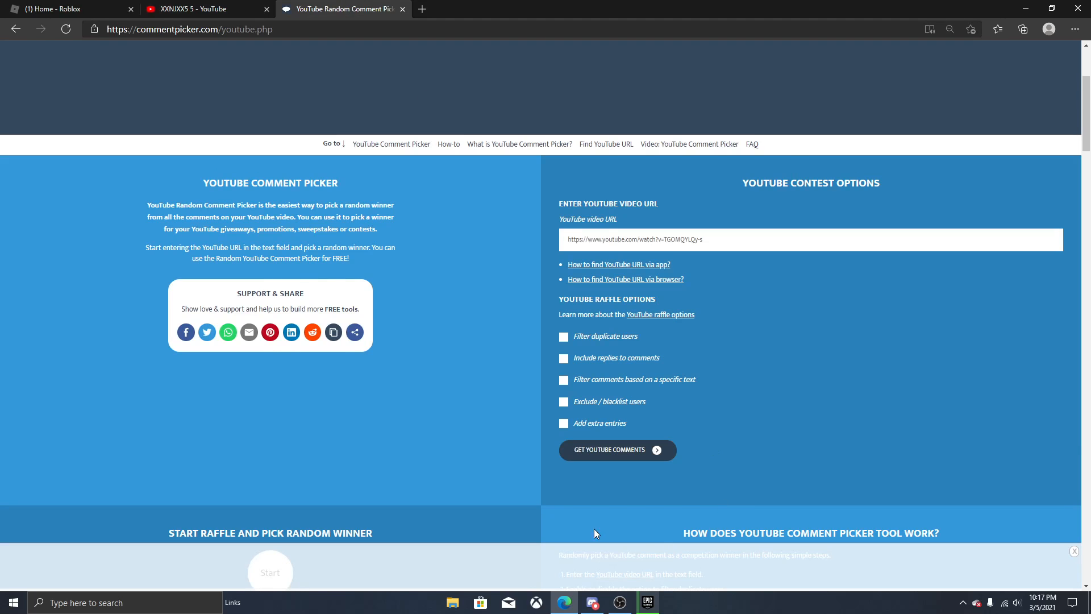
left_click(206, 8)
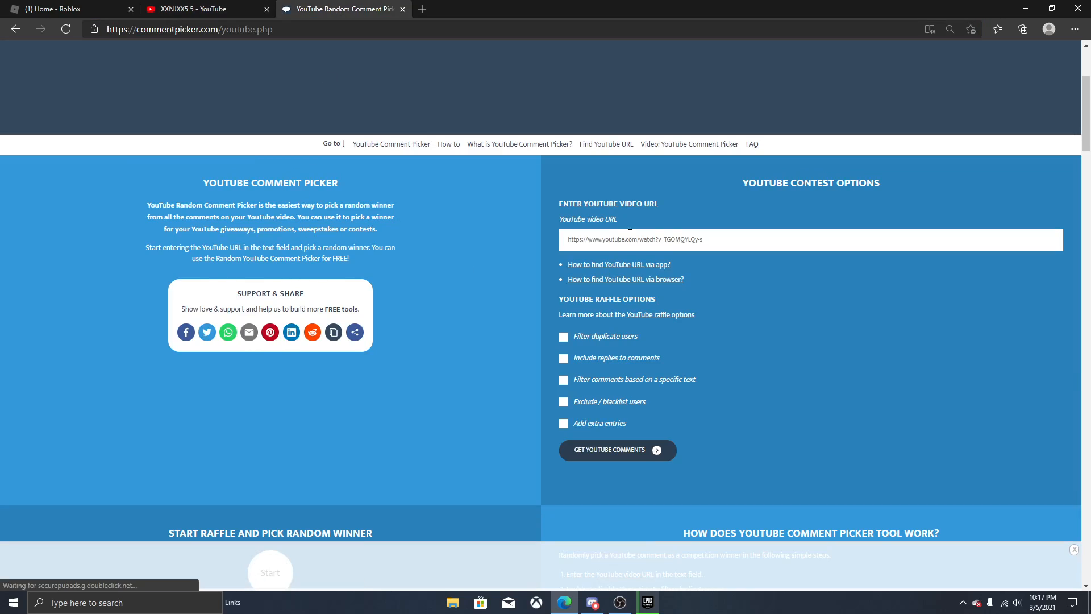
left_click(810, 240)
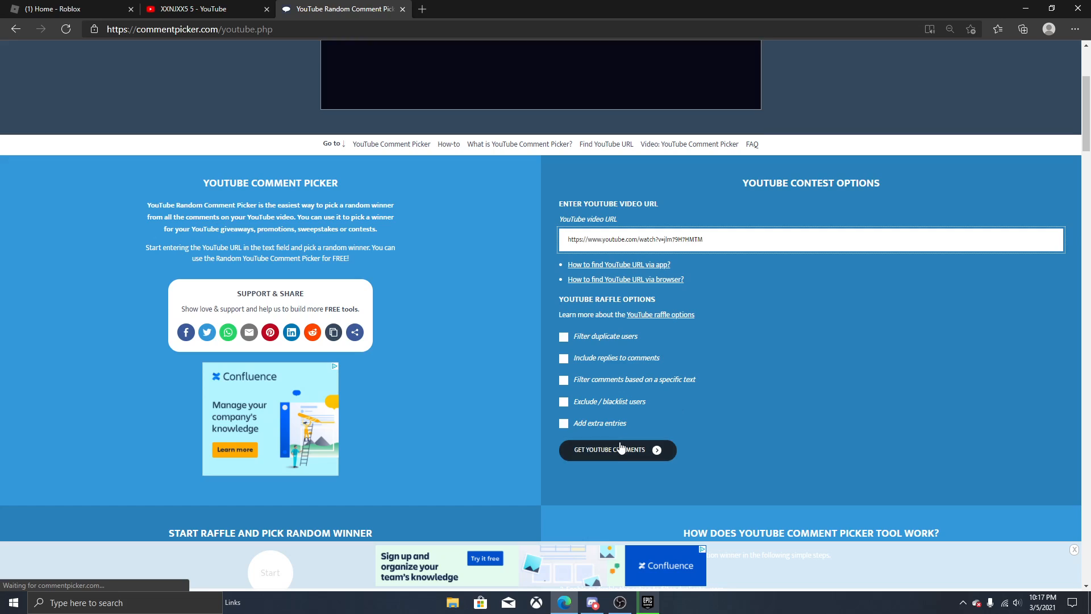
mouse_move(633, 469)
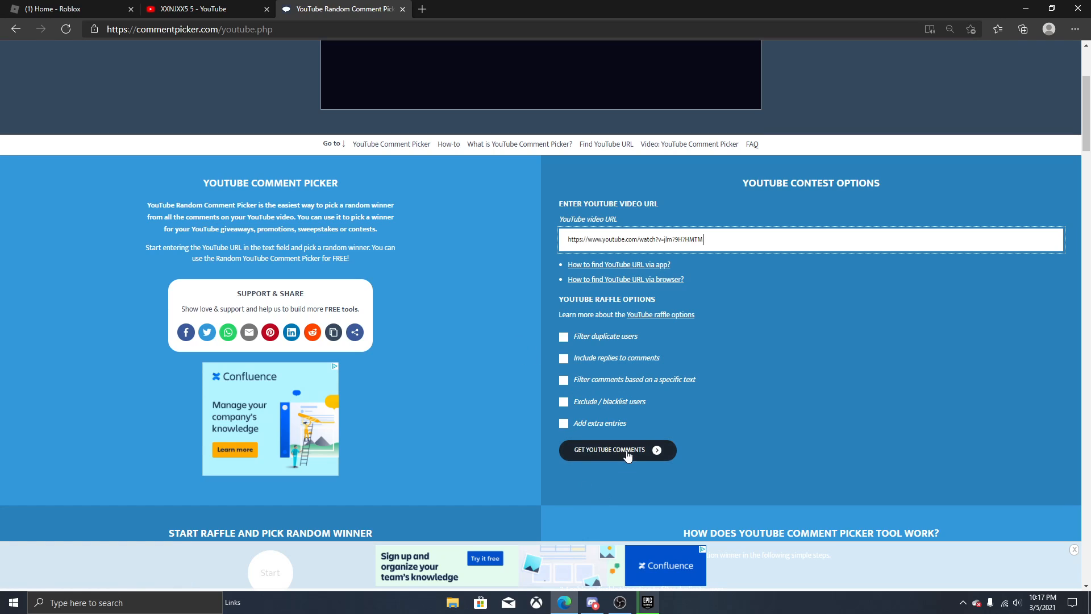
scroll("down", 3)
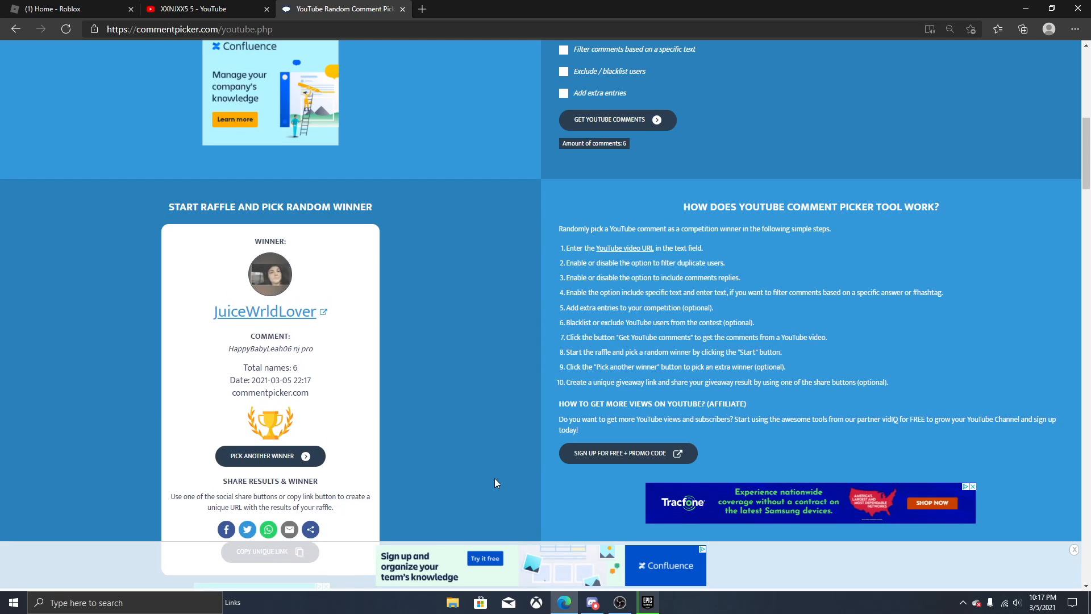
mouse_move(846, 543)
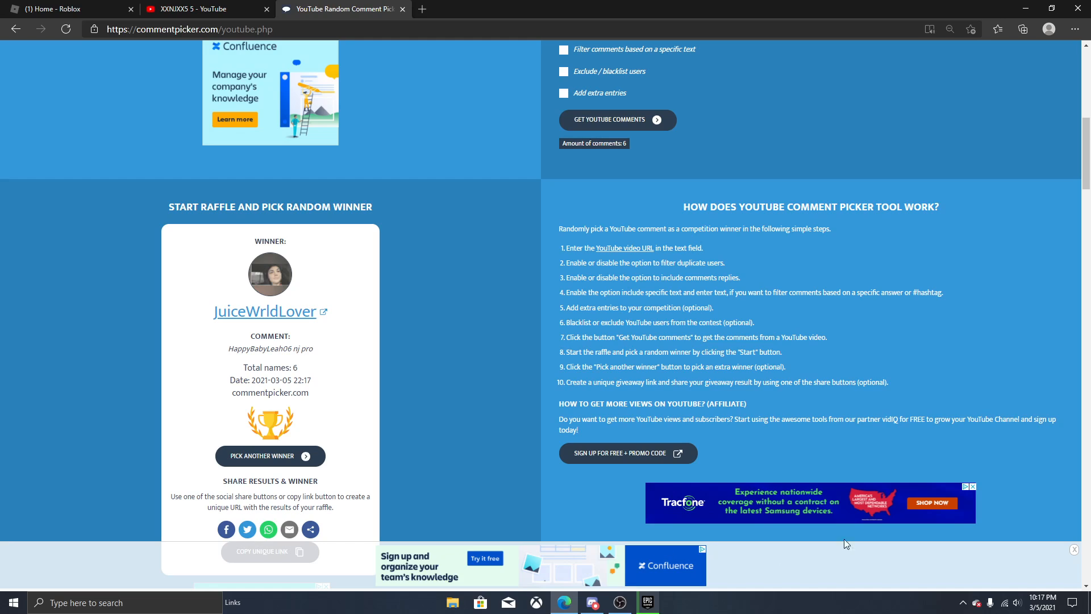
left_click(618, 602)
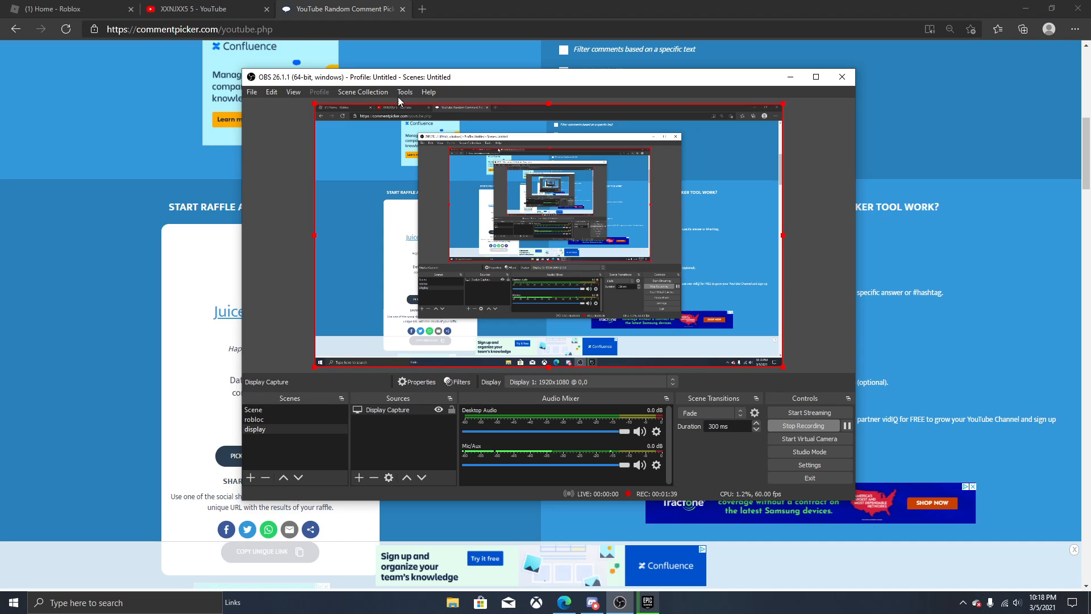
left_click(202, 8)
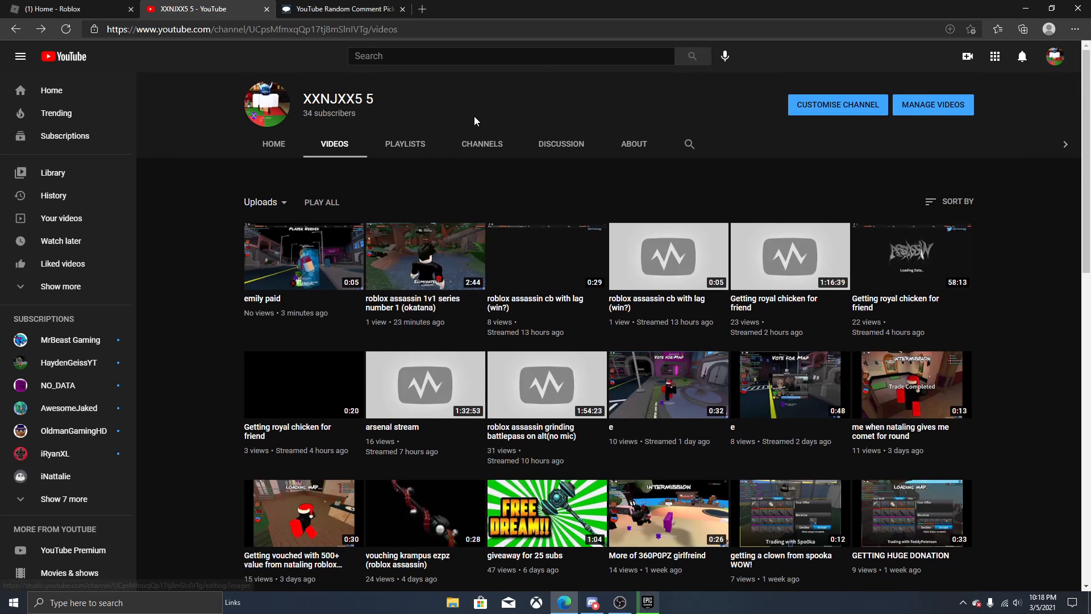
mouse_move(464, 172)
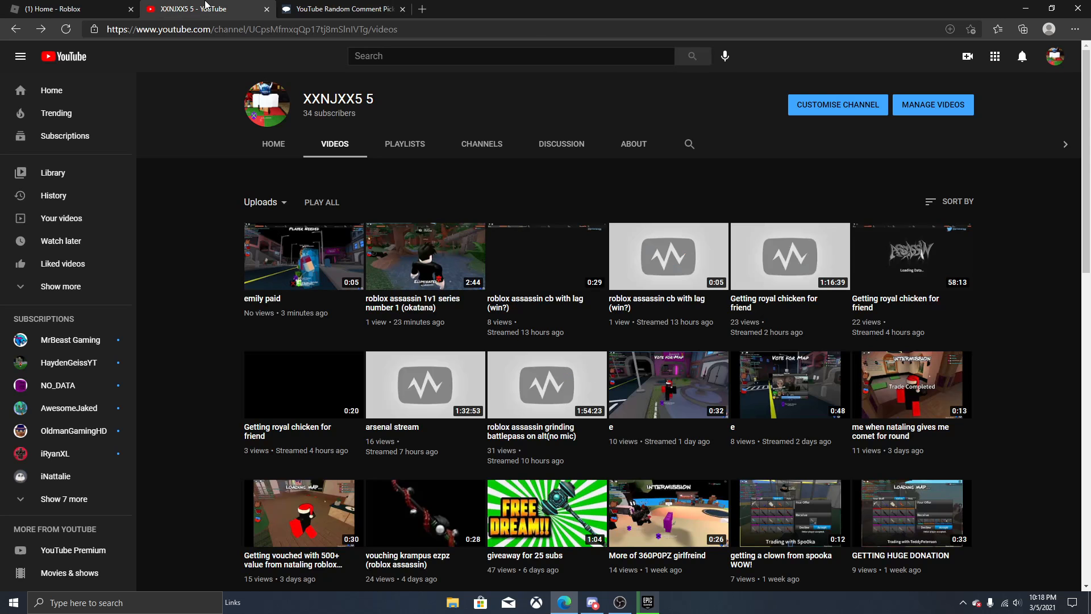
left_click(341, 8)
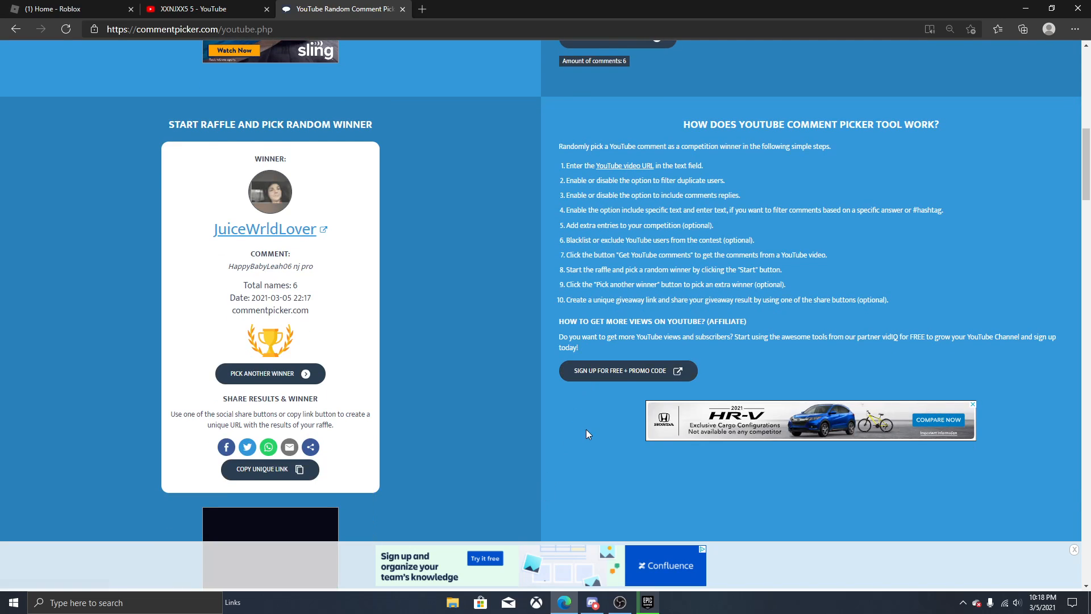
left_click(591, 602)
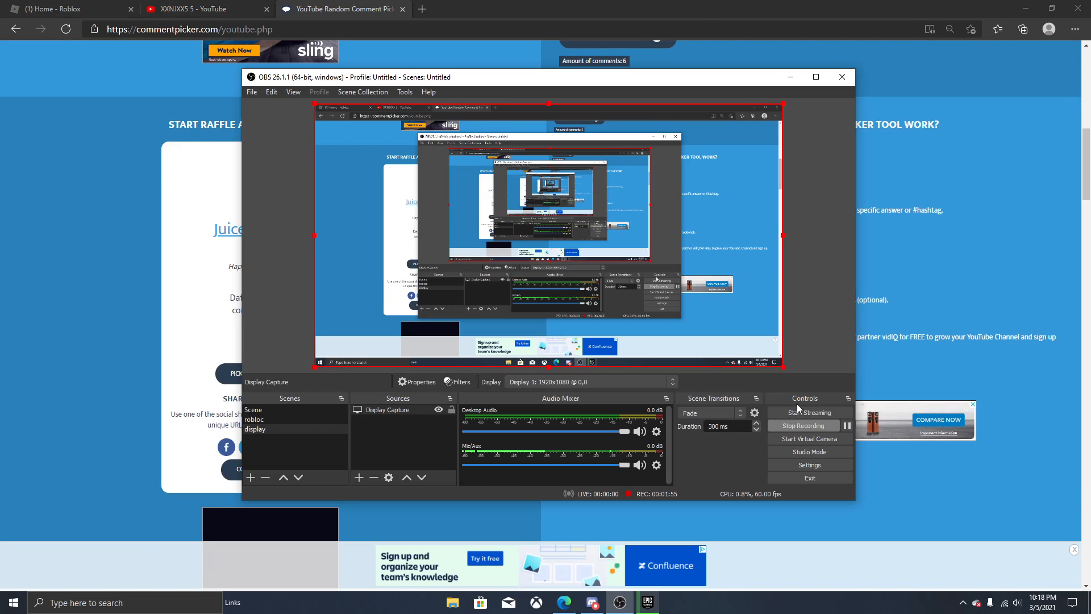